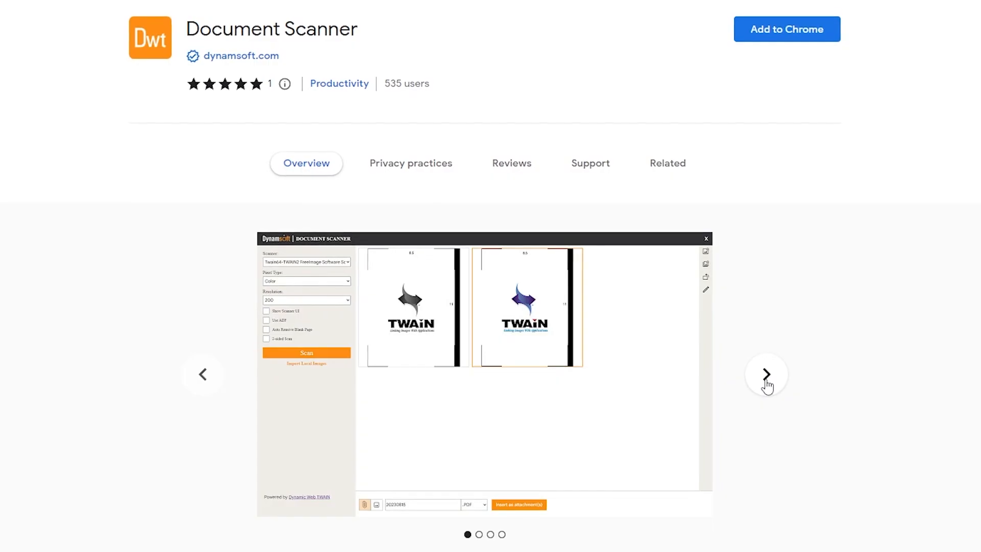
# - Browse three more Document Scanner preview screenshots, reaching the Salesforce opportunities and cases slide
pyautogui.click(764, 374)
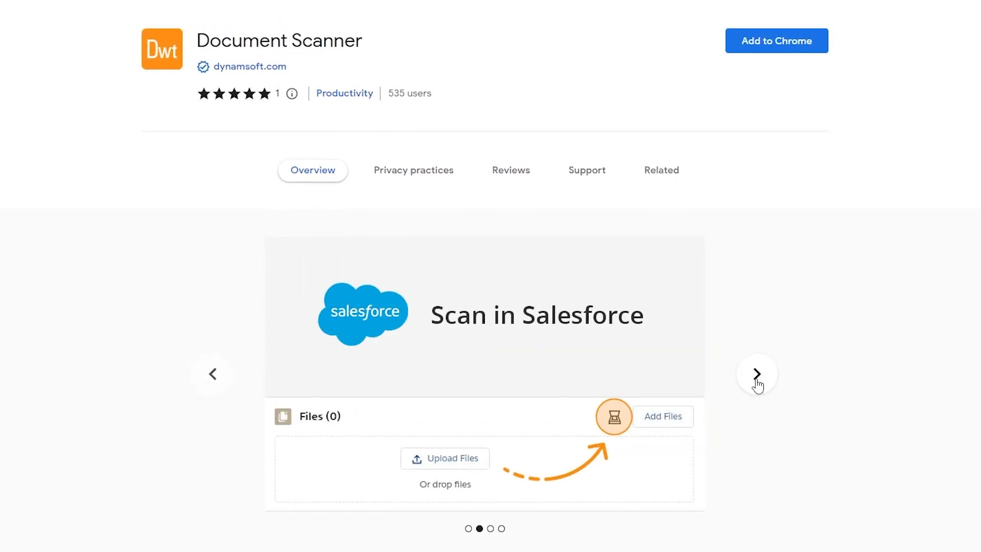
pyautogui.click(757, 374)
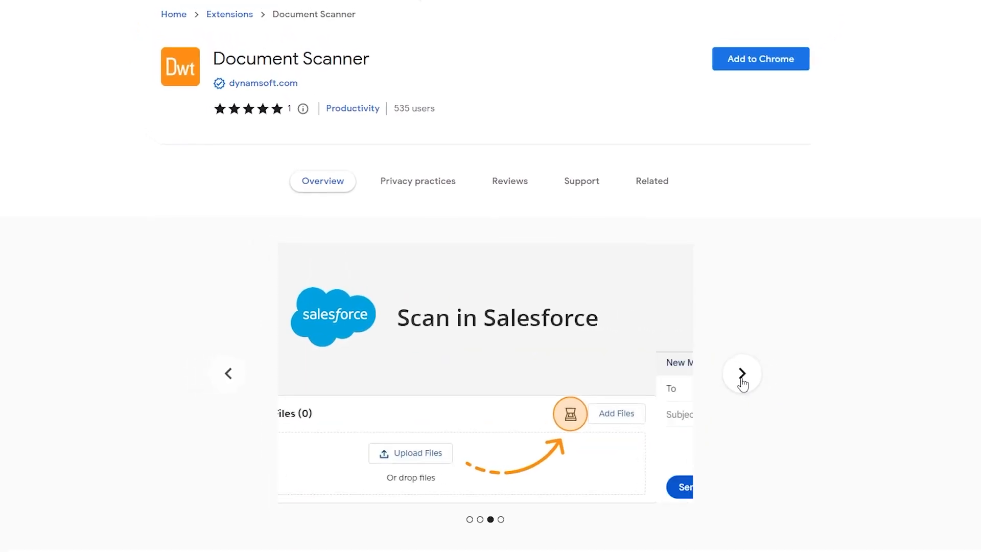
pyautogui.click(741, 373)
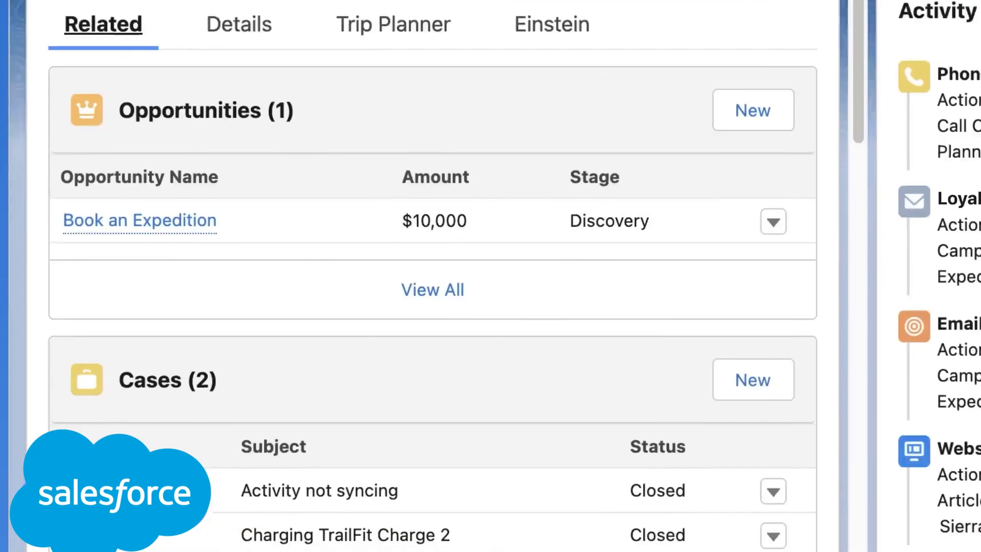
pyautogui.scroll(-3)
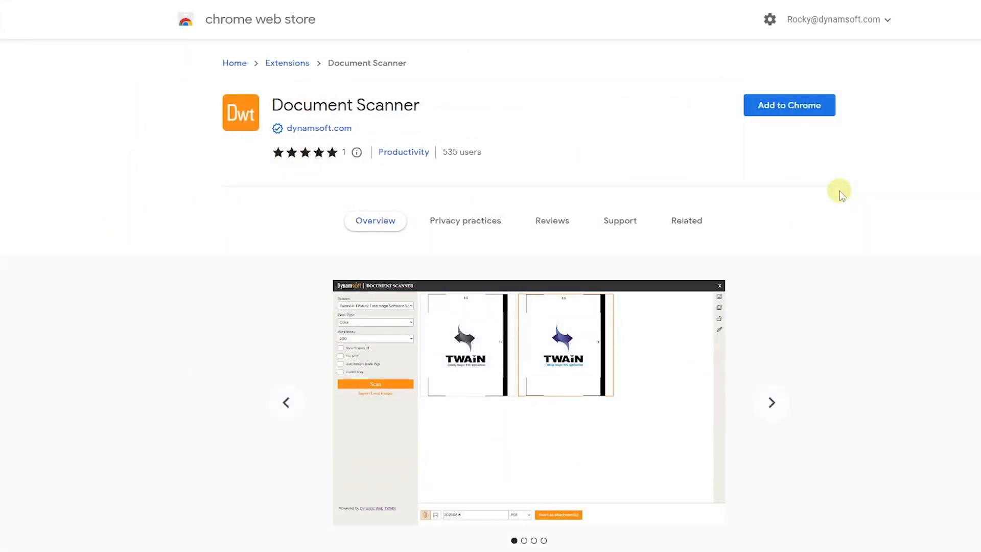
# - Install the Dynamsoft Document Scanner extension via Add to Chrome
pyautogui.click(789, 106)
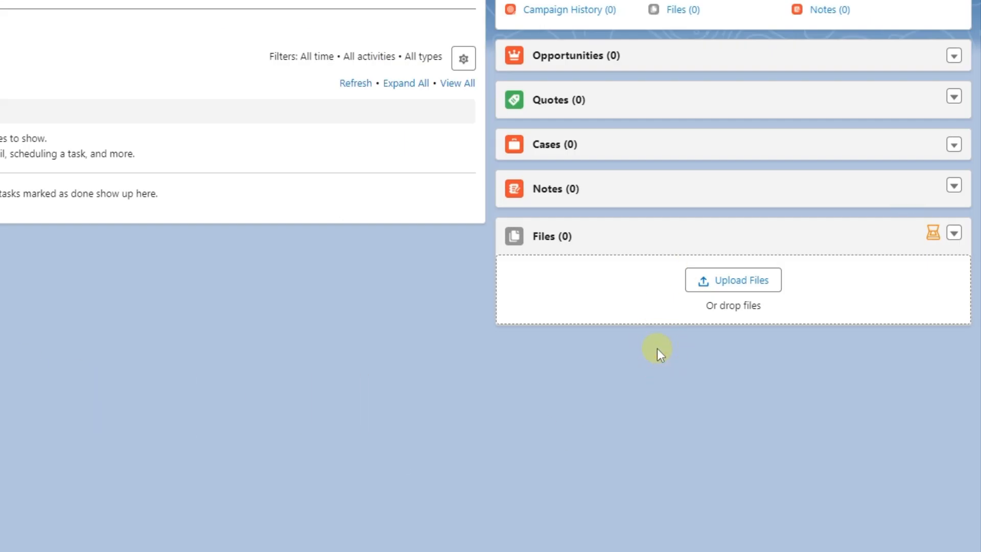
pyautogui.moveTo(933, 233)
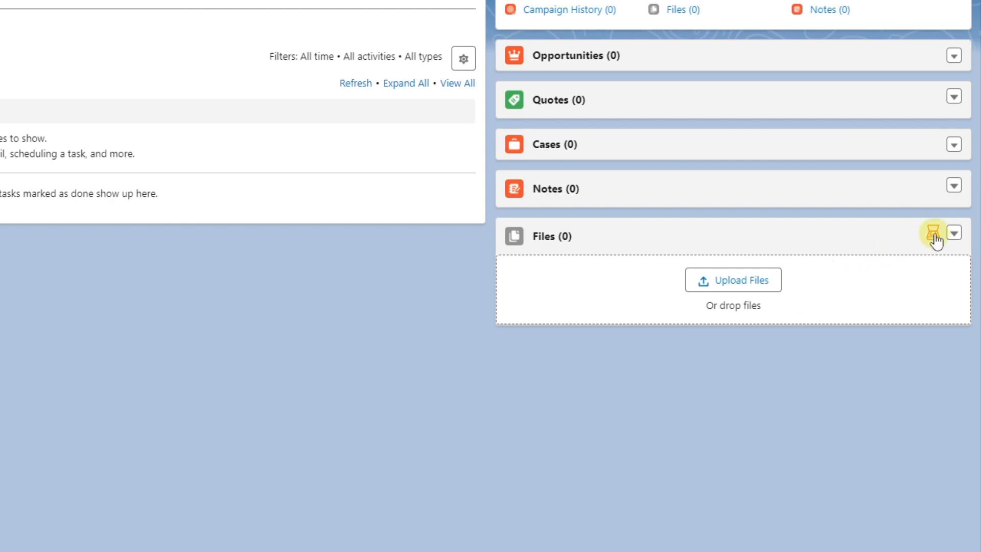
# - Scan the ID card with the Panasonic KV-N1058/KV-N1028 scanner and upload it to Files as PDF
pyautogui.click(933, 236)
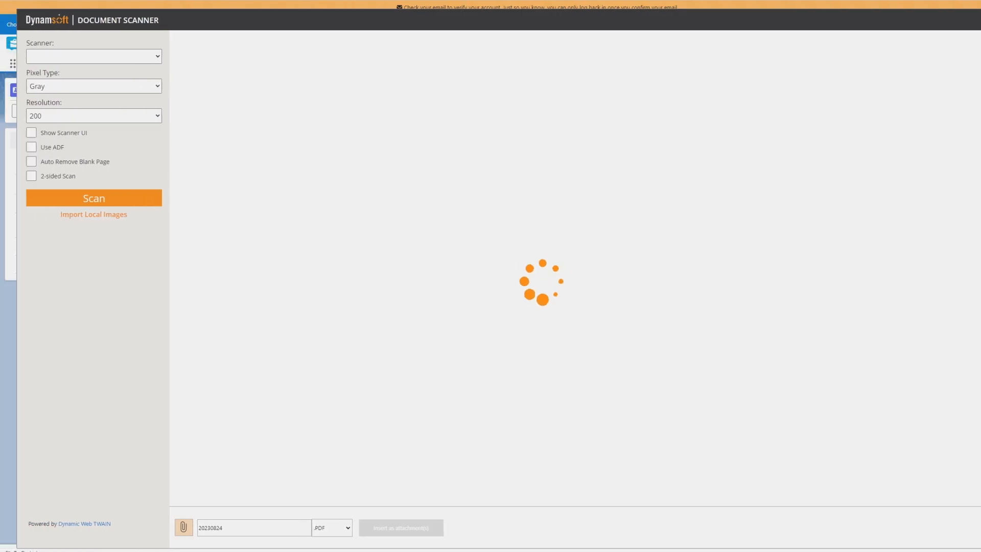
pyautogui.click(93, 56)
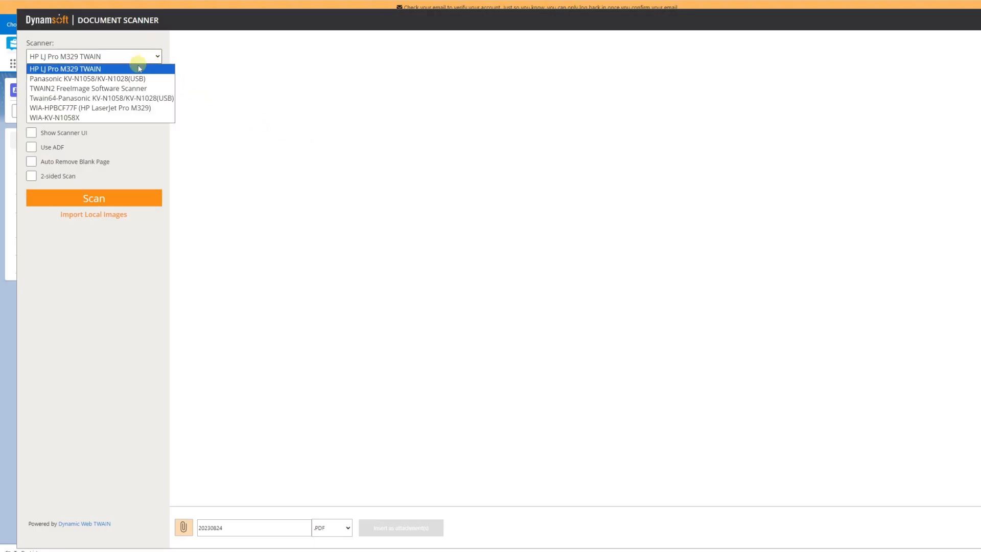
pyautogui.click(88, 78)
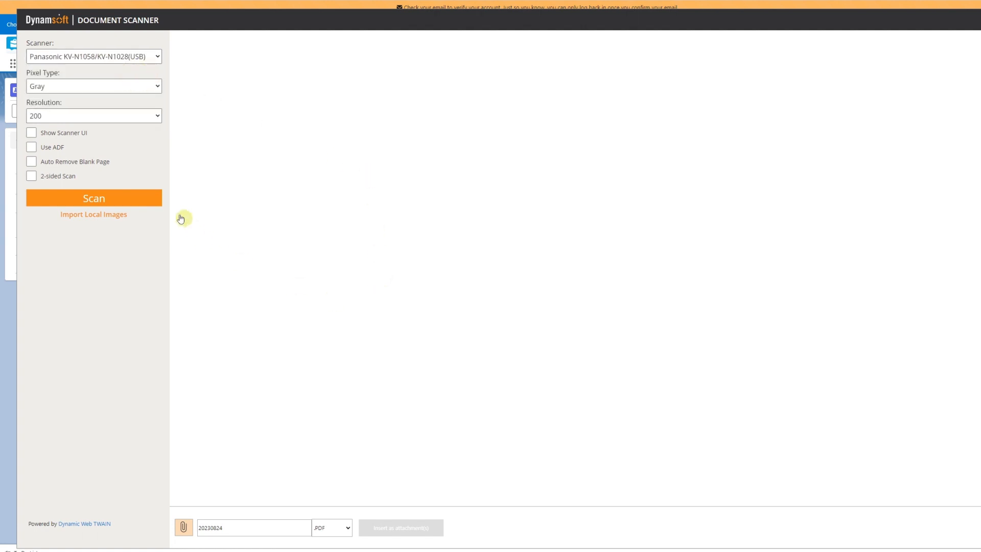
pyautogui.click(93, 197)
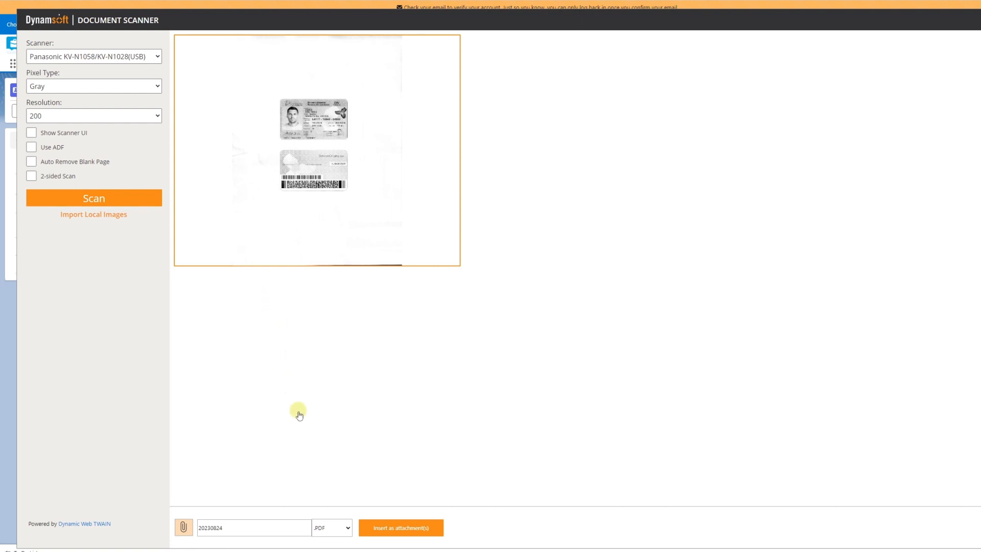
pyautogui.click(400, 527)
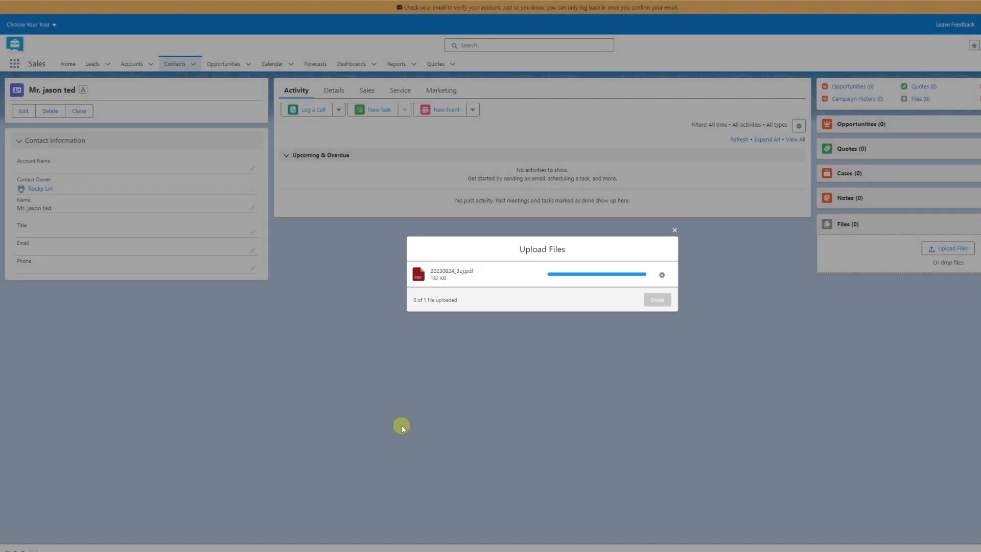
pyautogui.click(656, 298)
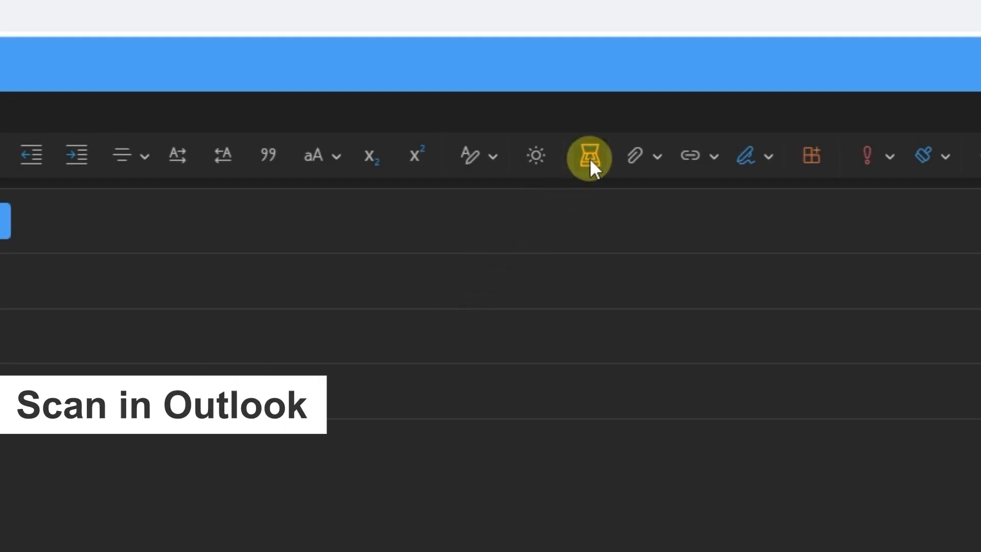
# - Scan the FedEx commercial invoice in color and attach it to the Outlook draft as JPG
pyautogui.click(588, 155)
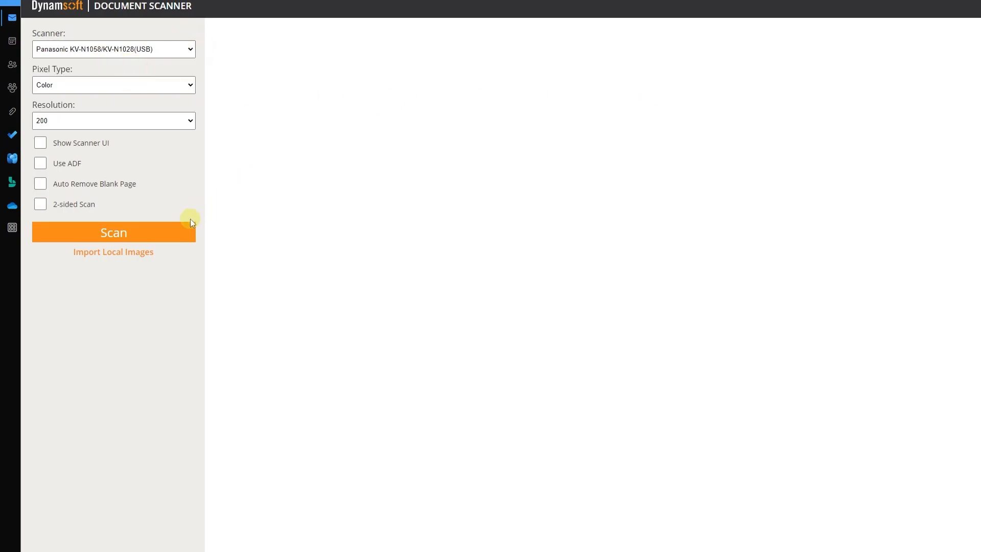
pyautogui.click(114, 232)
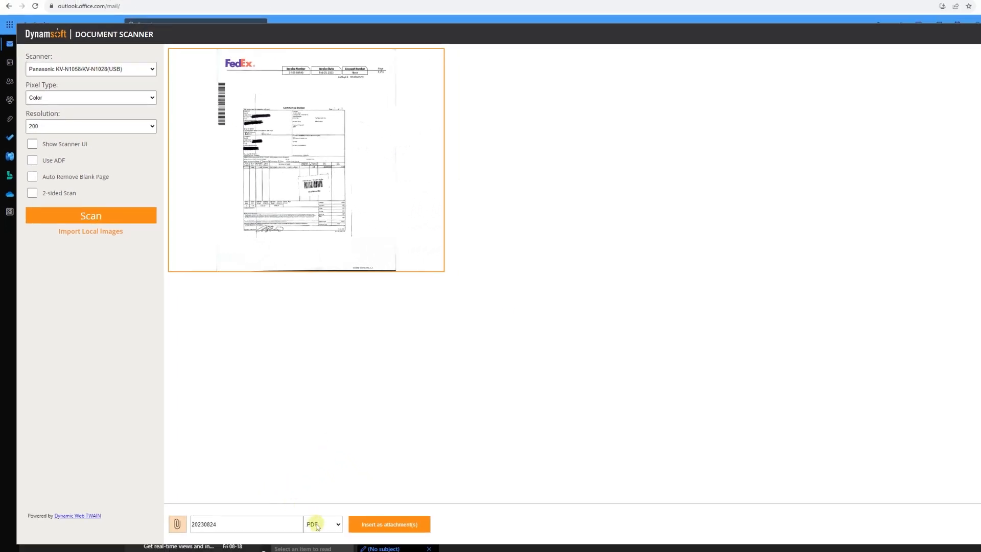
pyautogui.click(323, 523)
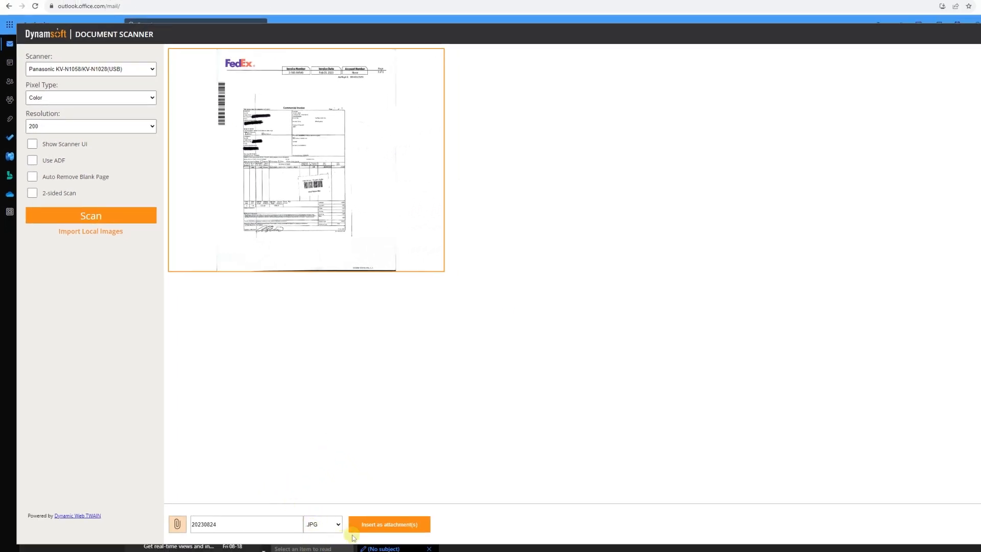
pyautogui.click(389, 524)
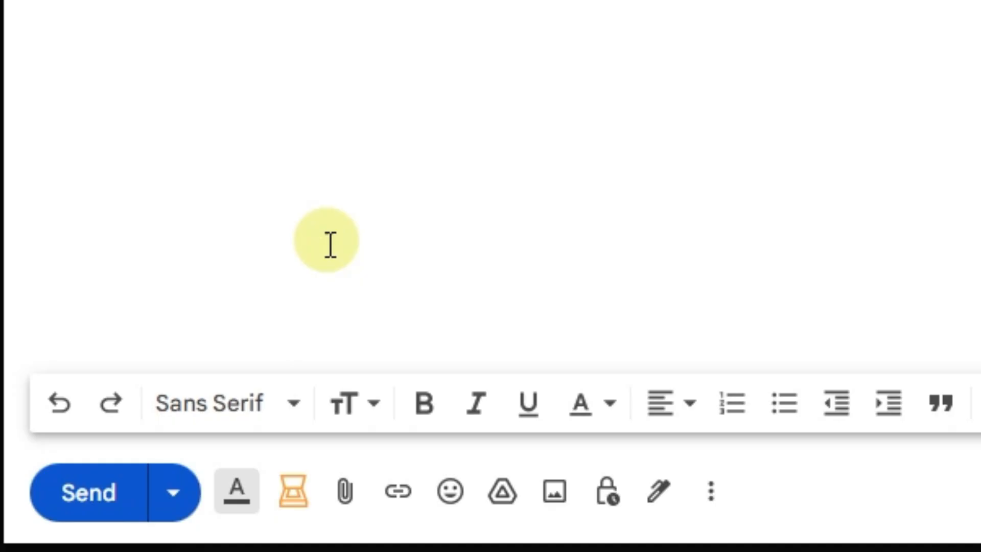
pyautogui.moveTo(293, 492)
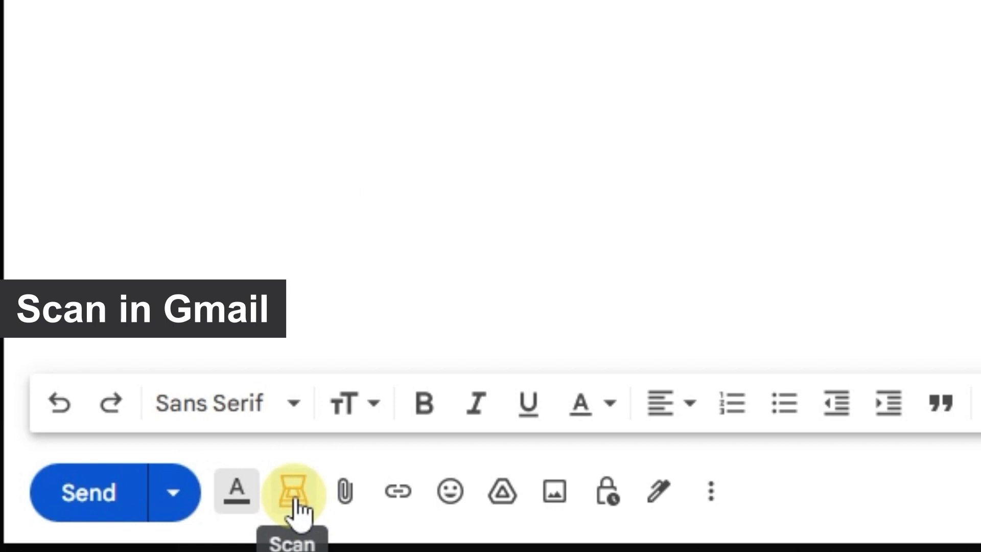
# - Scan the FedEx invoice from Gmail compose using the Panasonic KV-N1058/KV-N1028 scanner
pyautogui.click(293, 491)
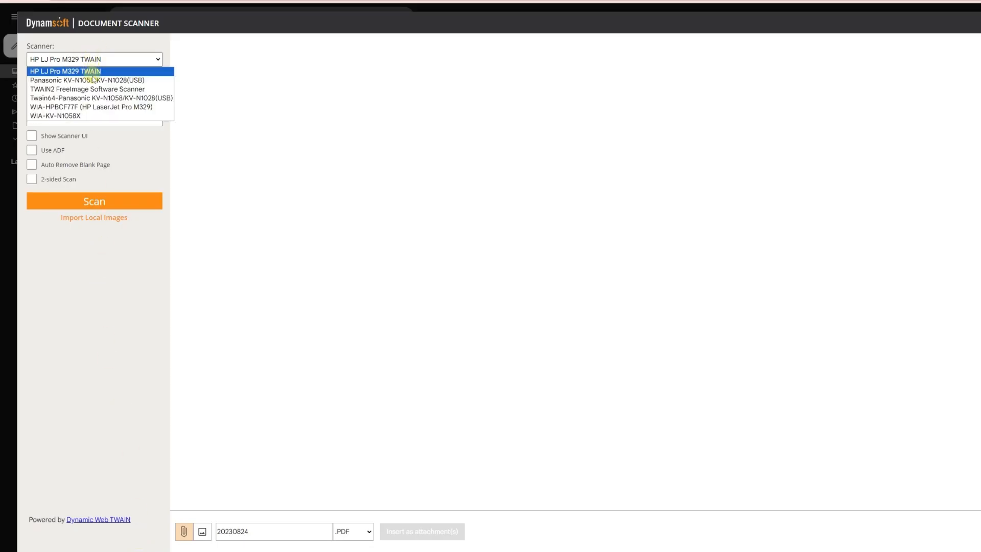
pyautogui.click(87, 80)
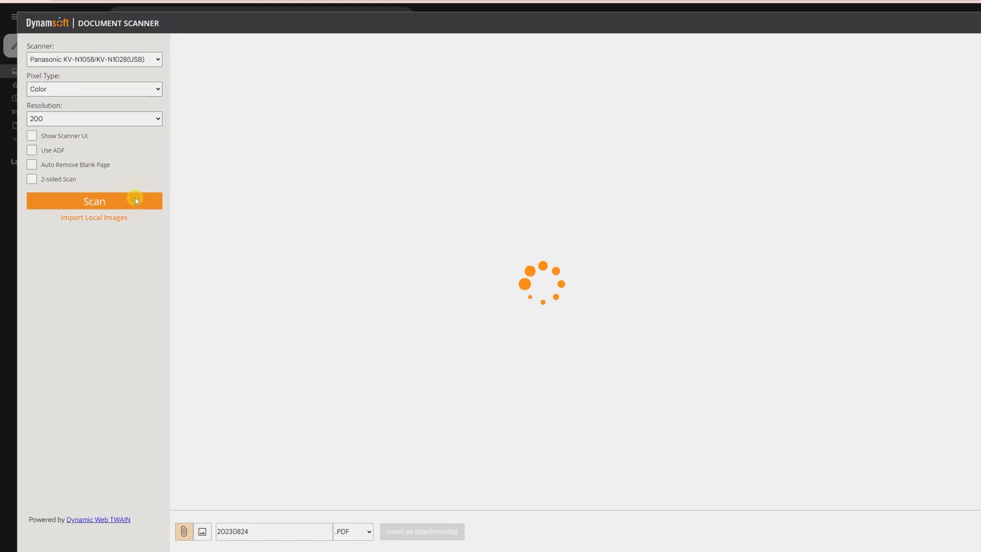
pyautogui.click(95, 200)
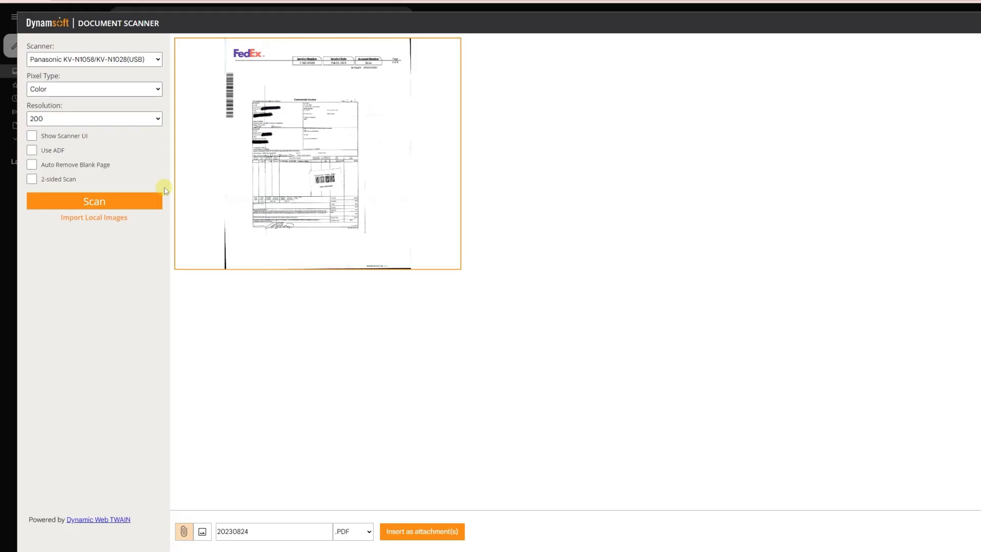